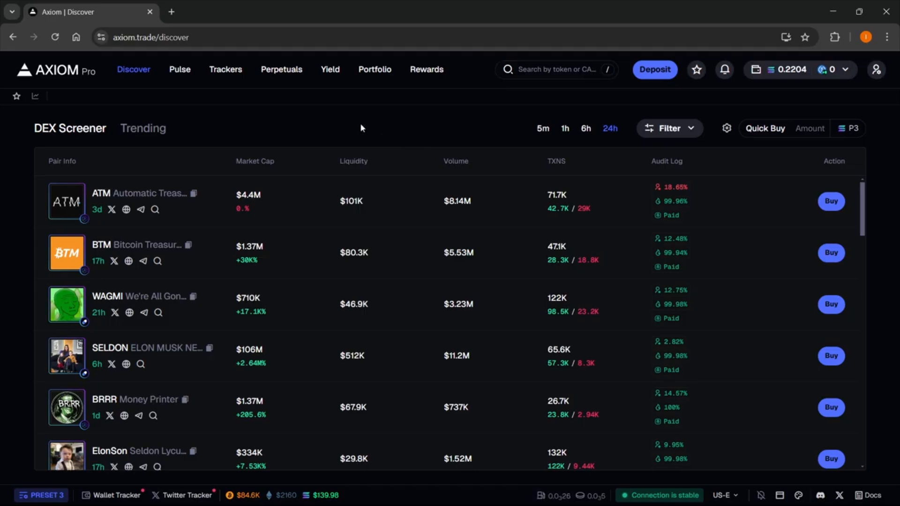
- Open the Phantom wallet extension to show Account 1 with its $0.00 balance
left_click(834, 37)
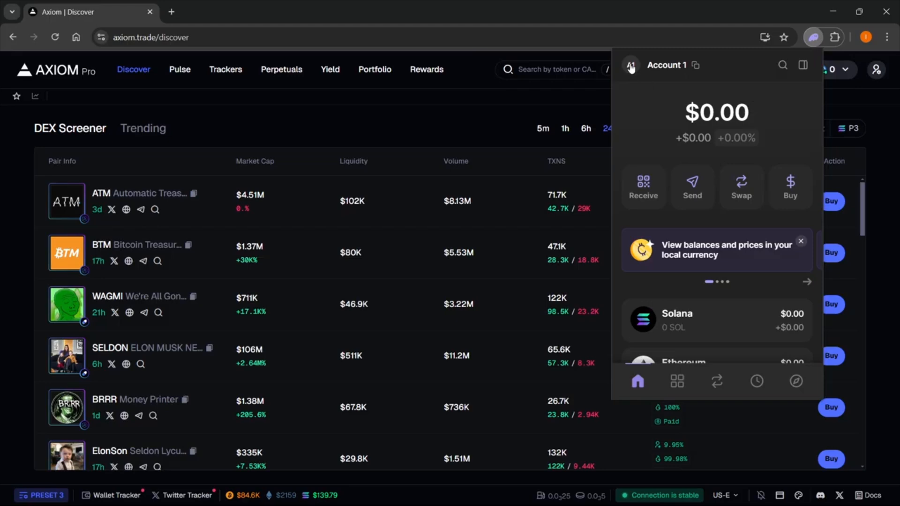
- Open Account 1's Edit Account page from the Phantom accounts sidebar
left_click(631, 64)
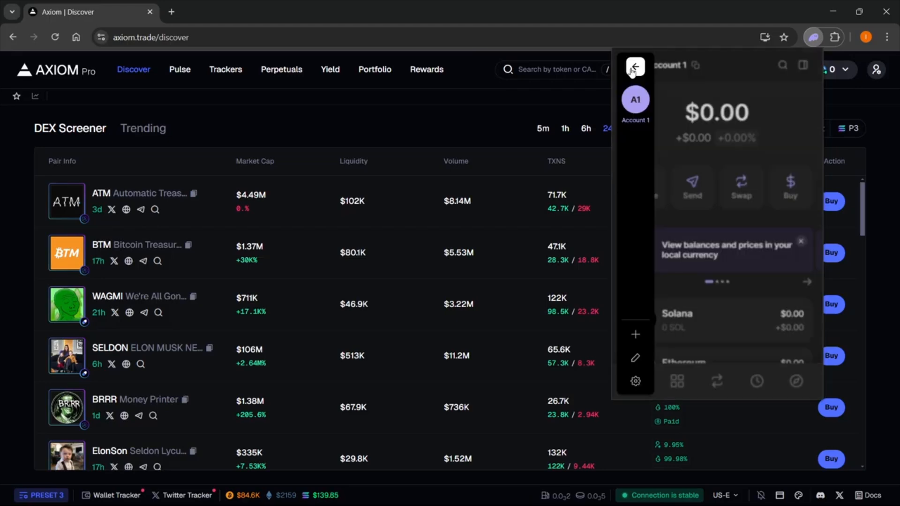
mouse_move(634, 381)
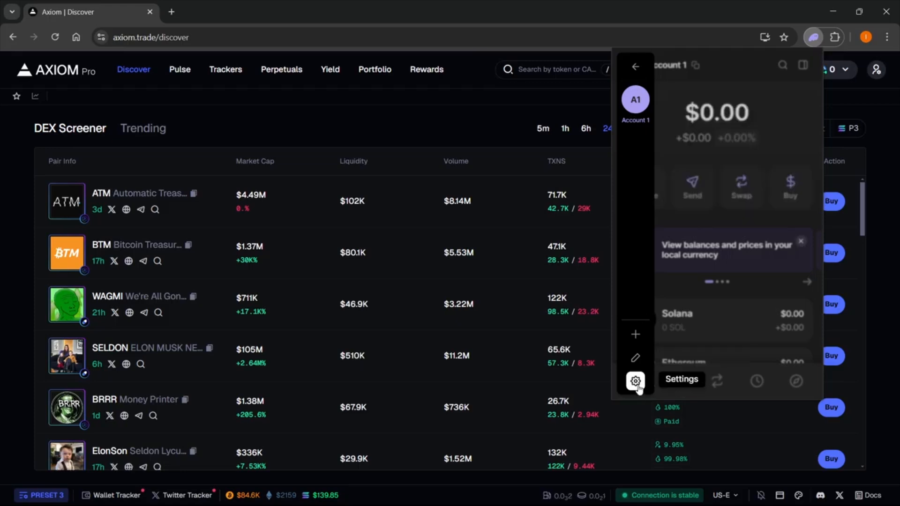
left_click(635, 380)
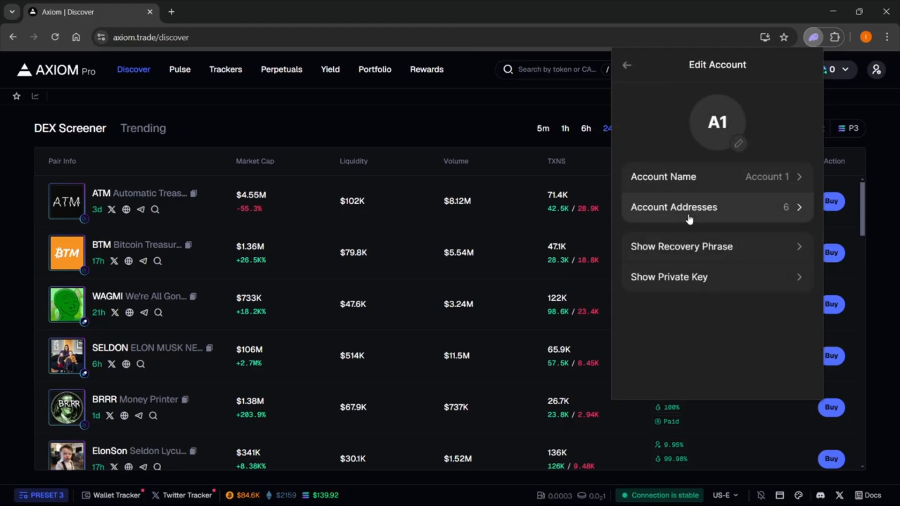
mouse_move(677, 283)
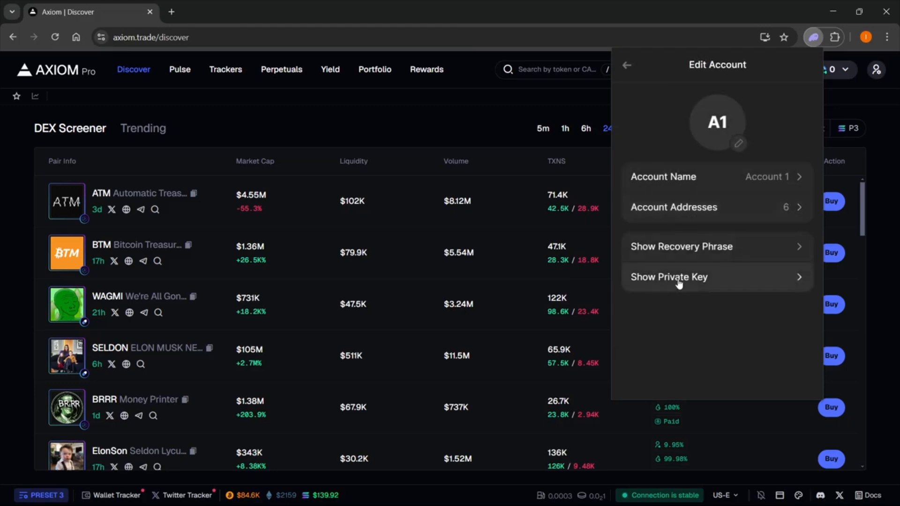
- Reveal Account 1's private key in Phantom
left_click(668, 276)
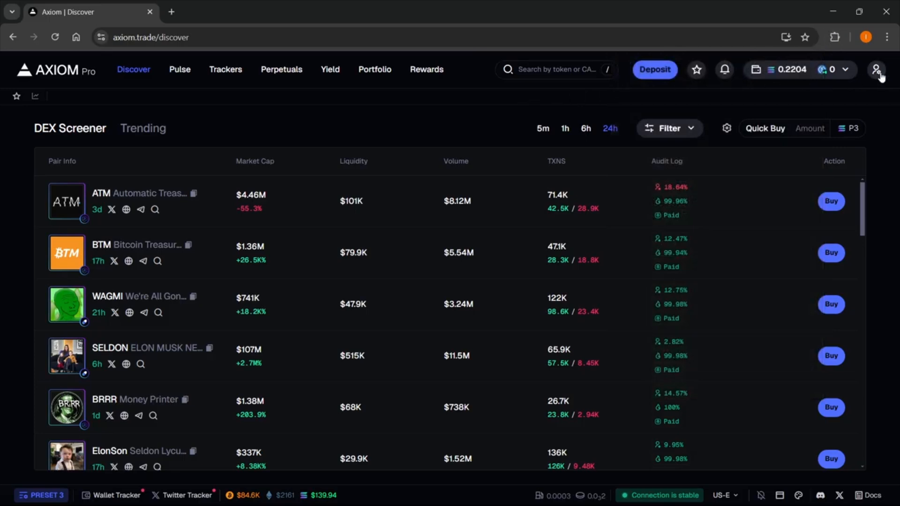
- Open Account and Security from the Axiom profile menu
left_click(876, 69)
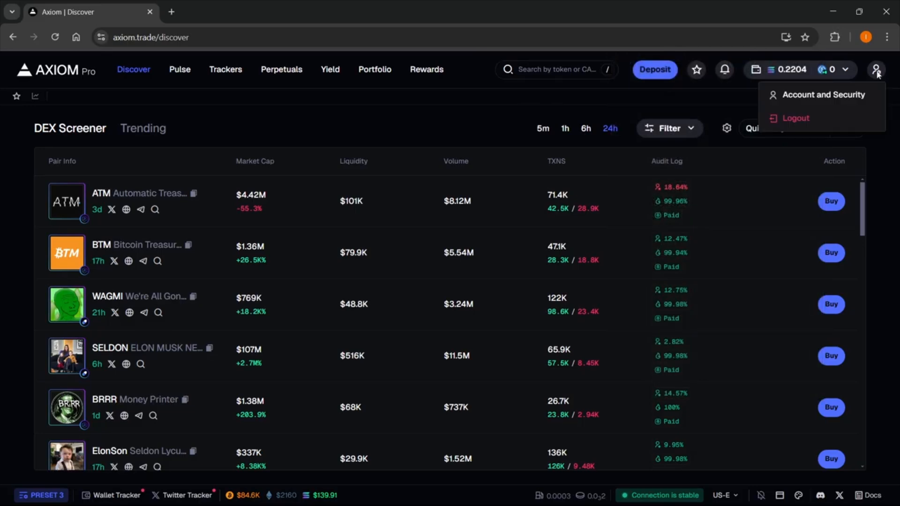
left_click(824, 95)
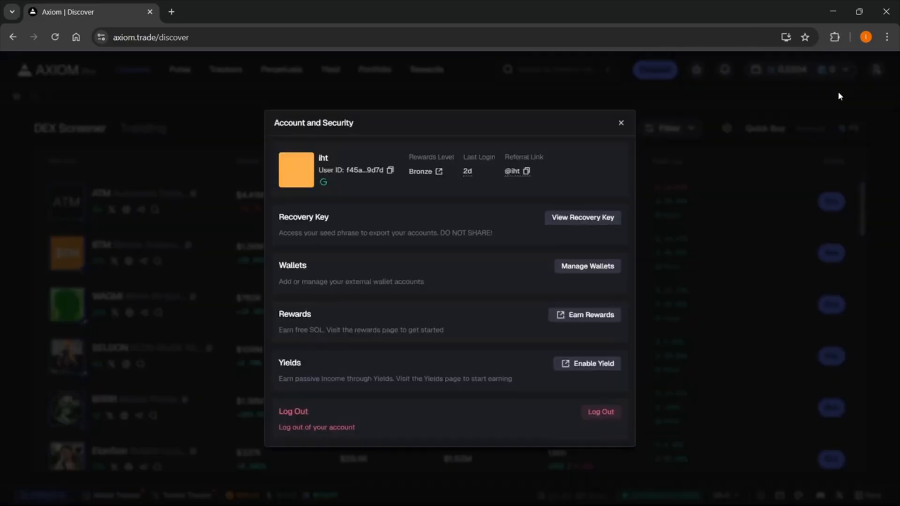
mouse_move(732, 113)
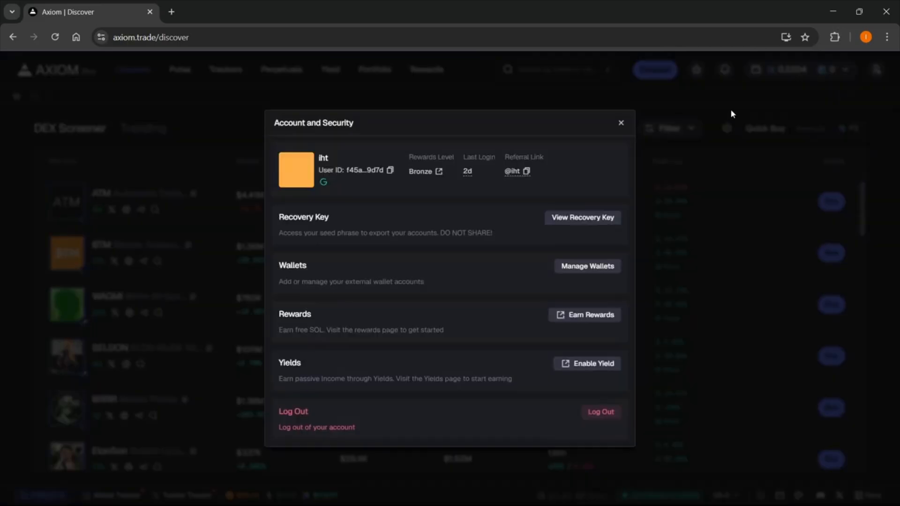
mouse_move(574, 276)
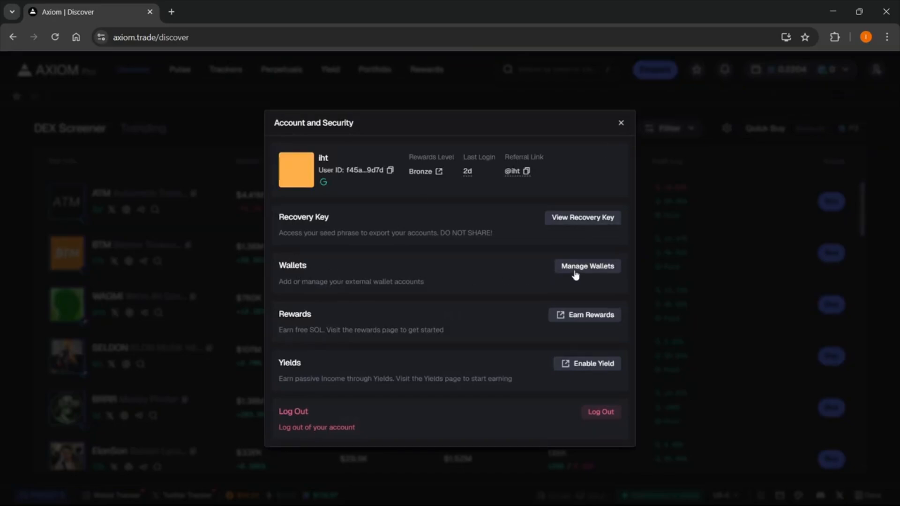
- Open Manage Wallets and focus the empty 'Enter private key' field
left_click(586, 266)
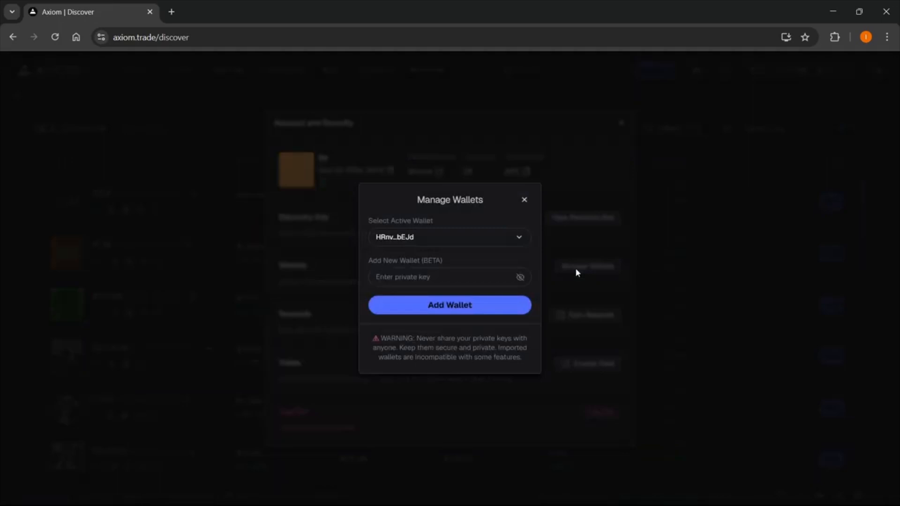
left_click(448, 277)
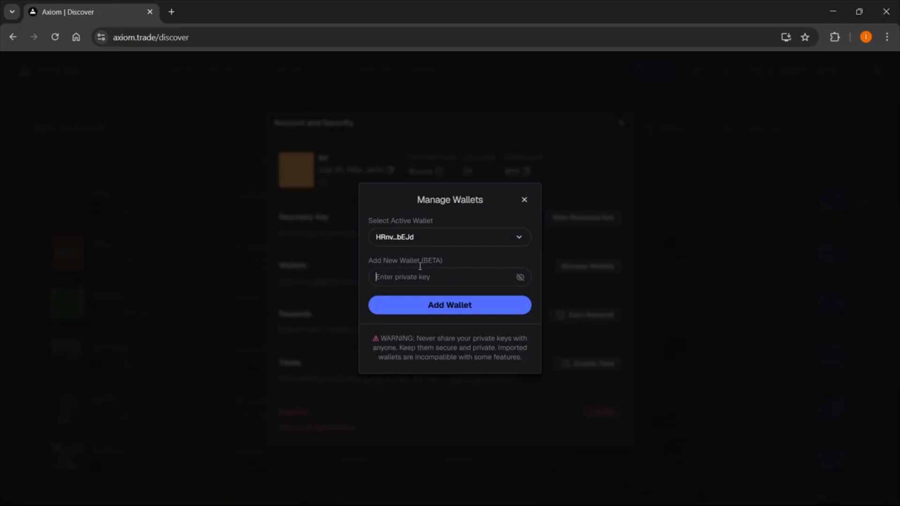
mouse_move(429, 310)
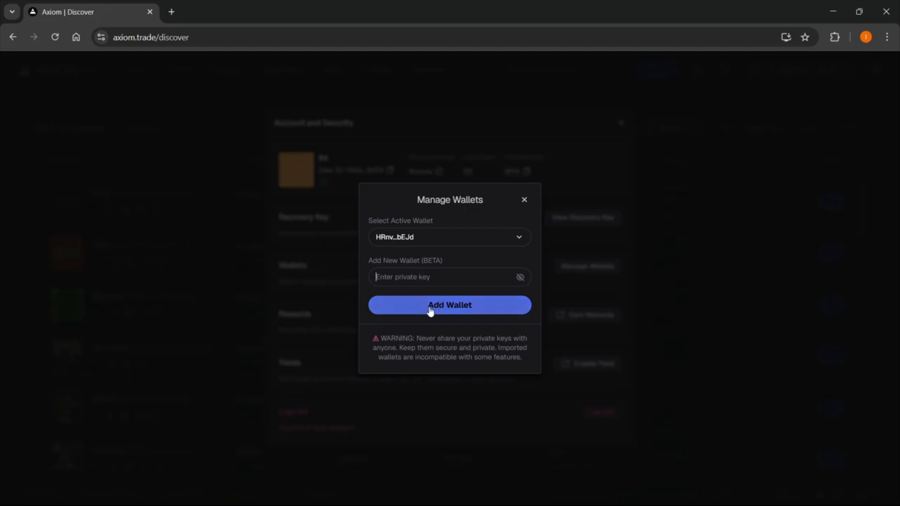